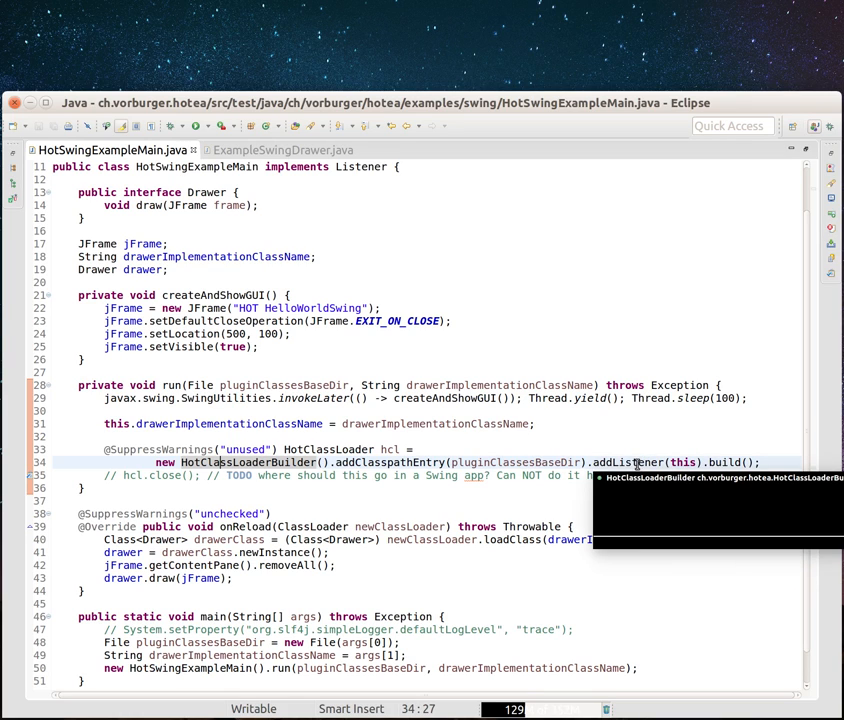
pyautogui.moveTo(344, 252)
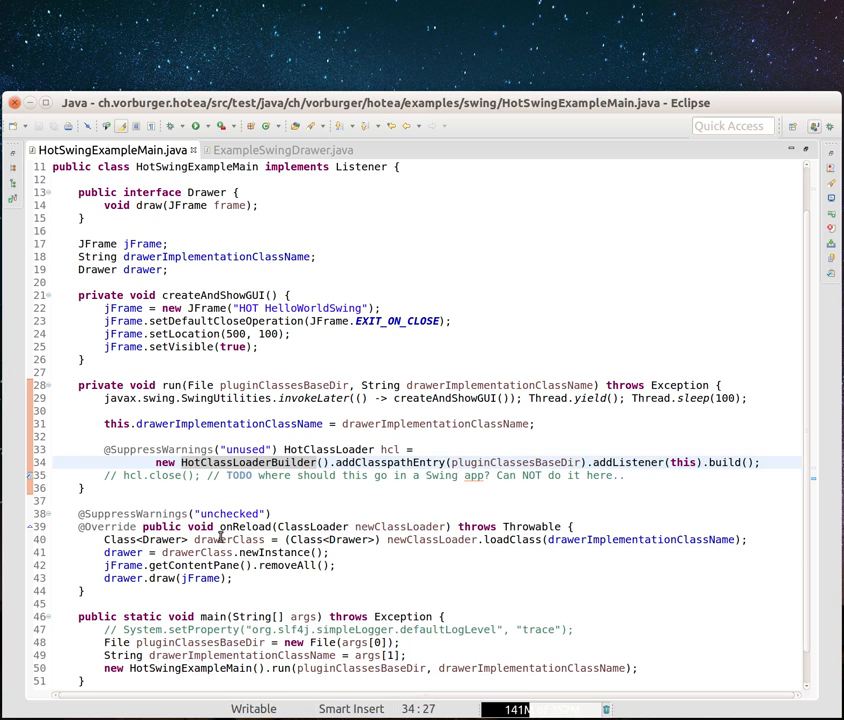
# Step: Select the drawerClass variable inside onReload of HotSwingExampleMain.java
pyautogui.doubleClick(232, 540)
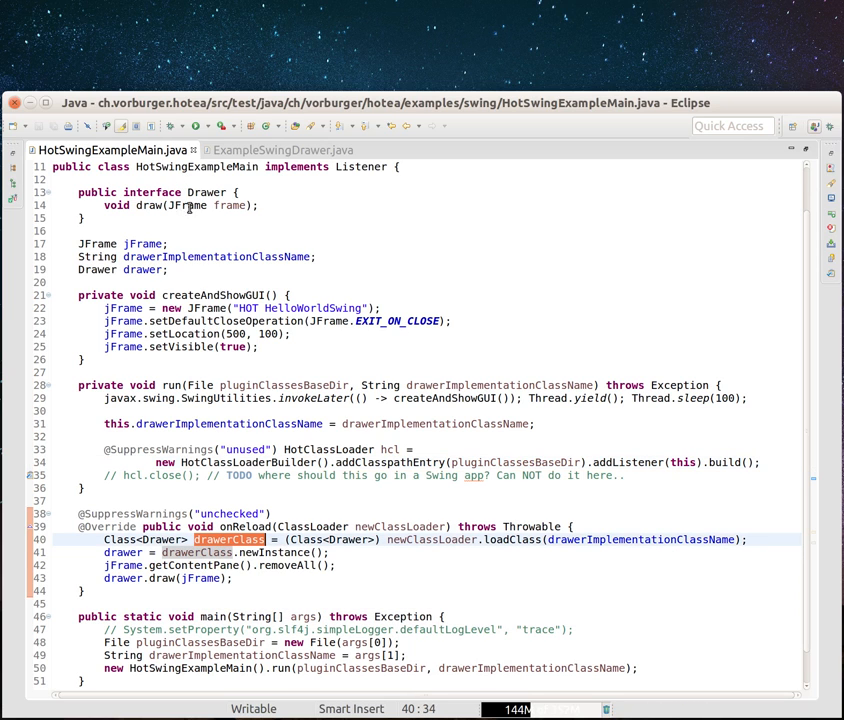
pyautogui.moveTo(200, 194)
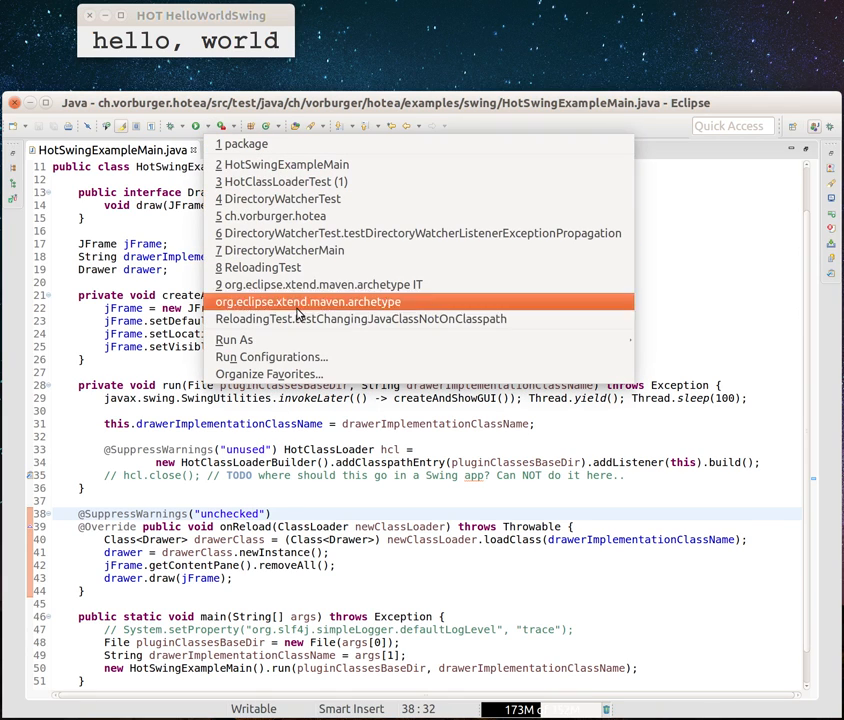
# Step: Inspect the ExampleSwingDrawer program argument in Run Configurations, then close the dialog
pyautogui.click(272, 356)
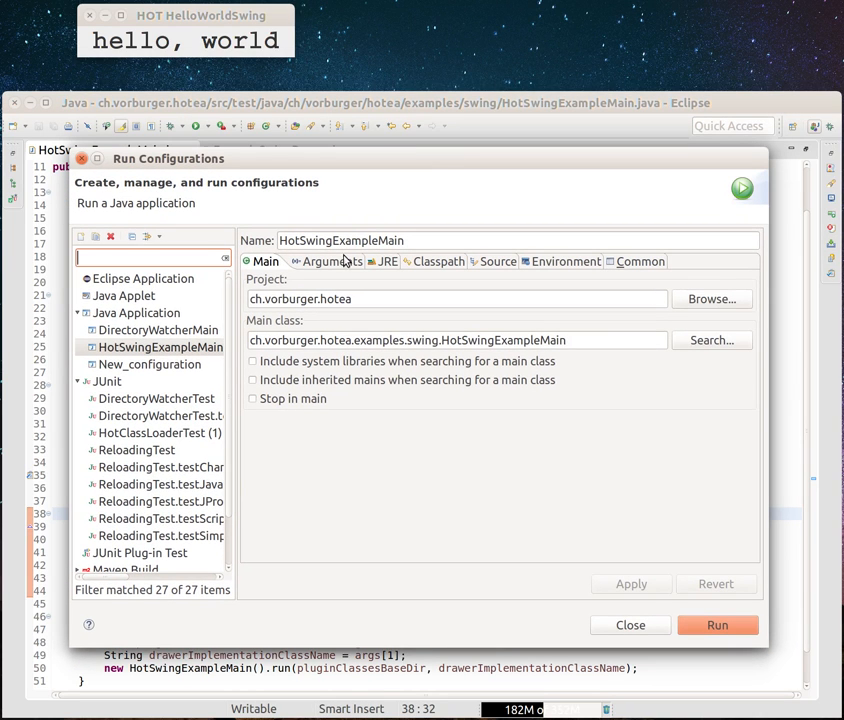
pyautogui.click(324, 260)
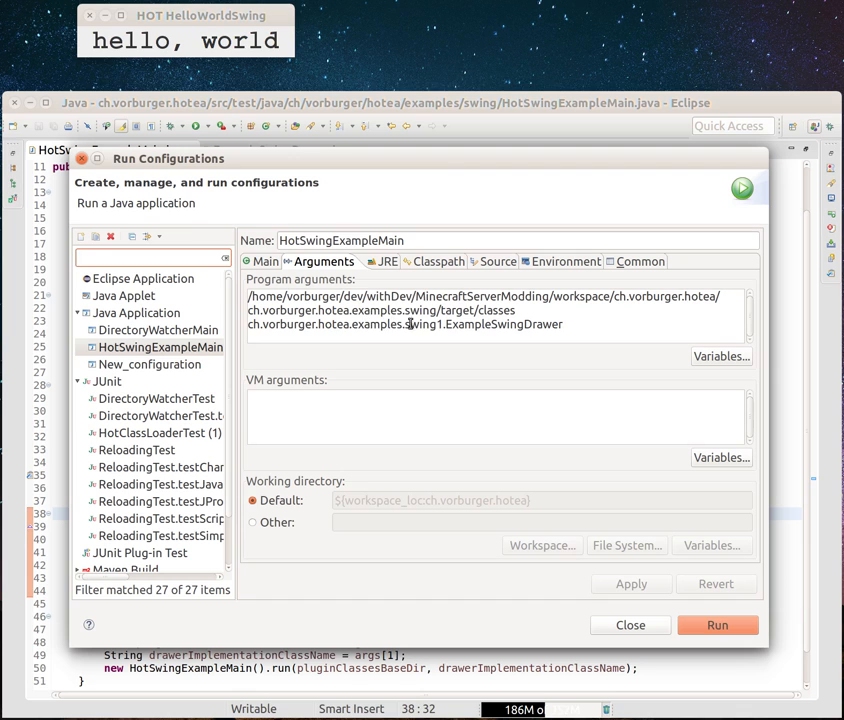
pyautogui.doubleClick(504, 324)
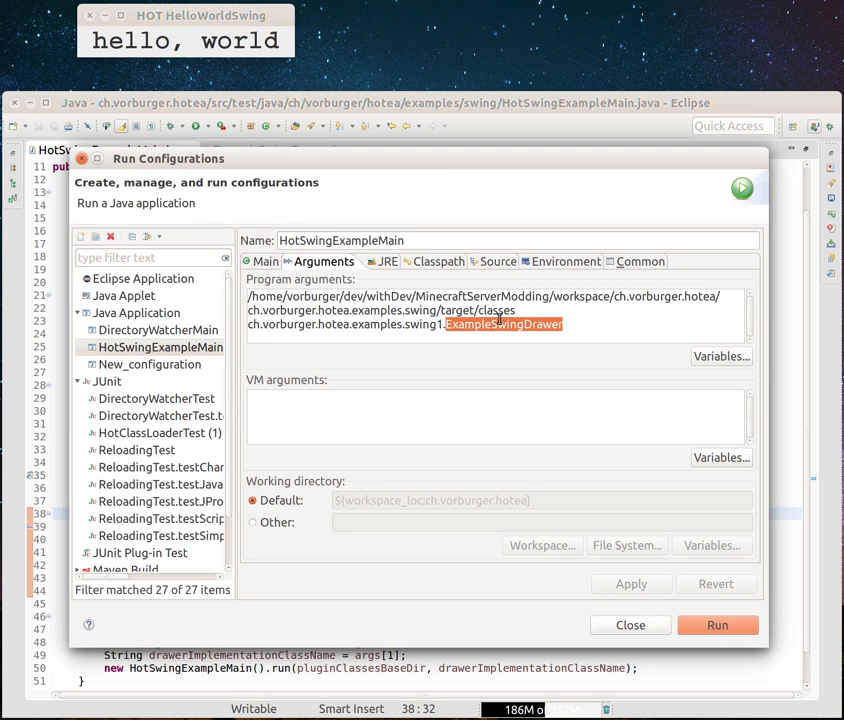
pyautogui.click(630, 624)
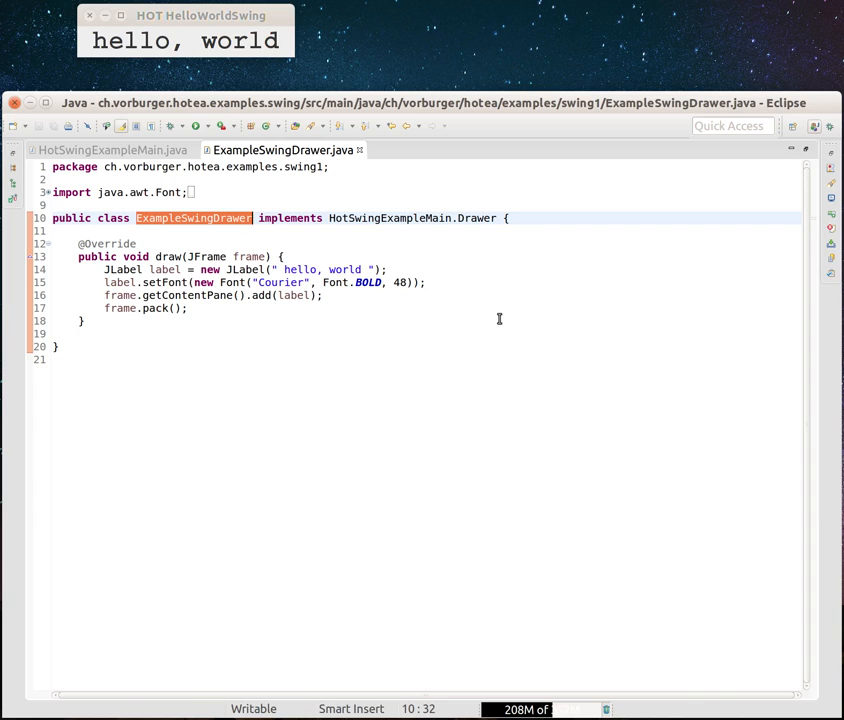
pyautogui.moveTo(476, 304)
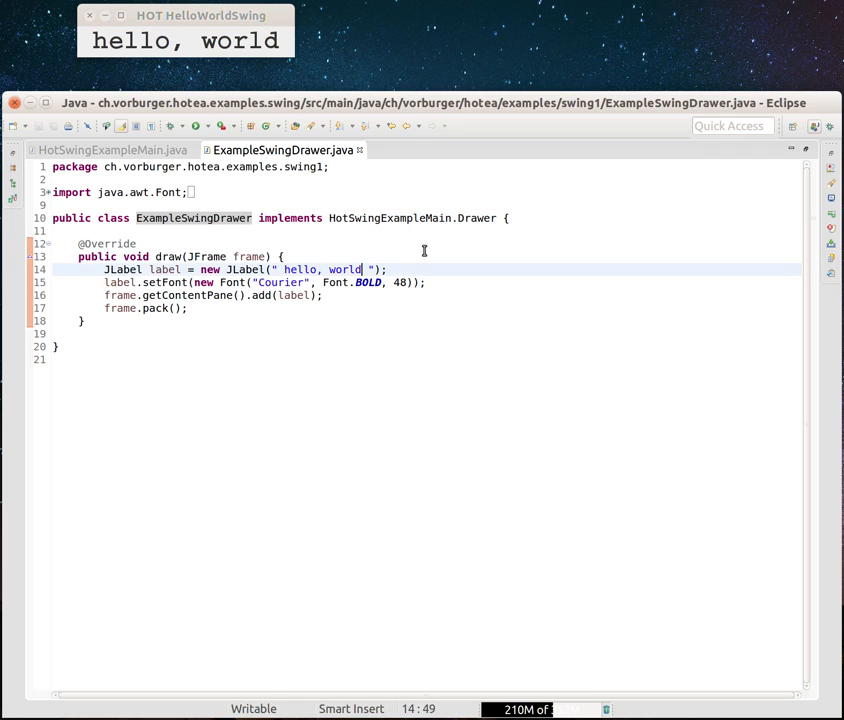
# Step: Change the JLabel string to ' hello, world!! ' so the running window hot-reloads it
pyautogui.write('!')
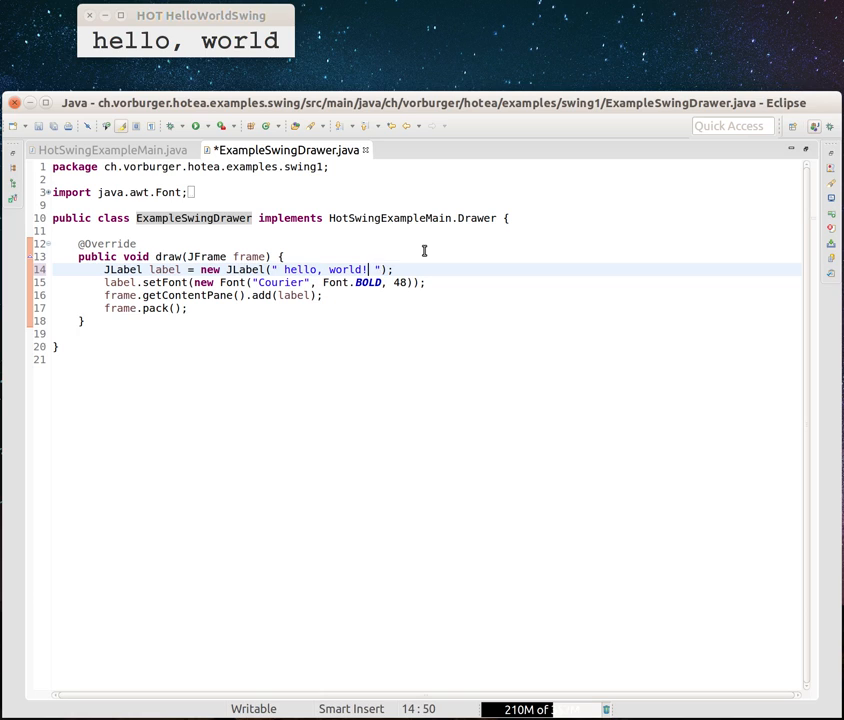
pyautogui.write('!')
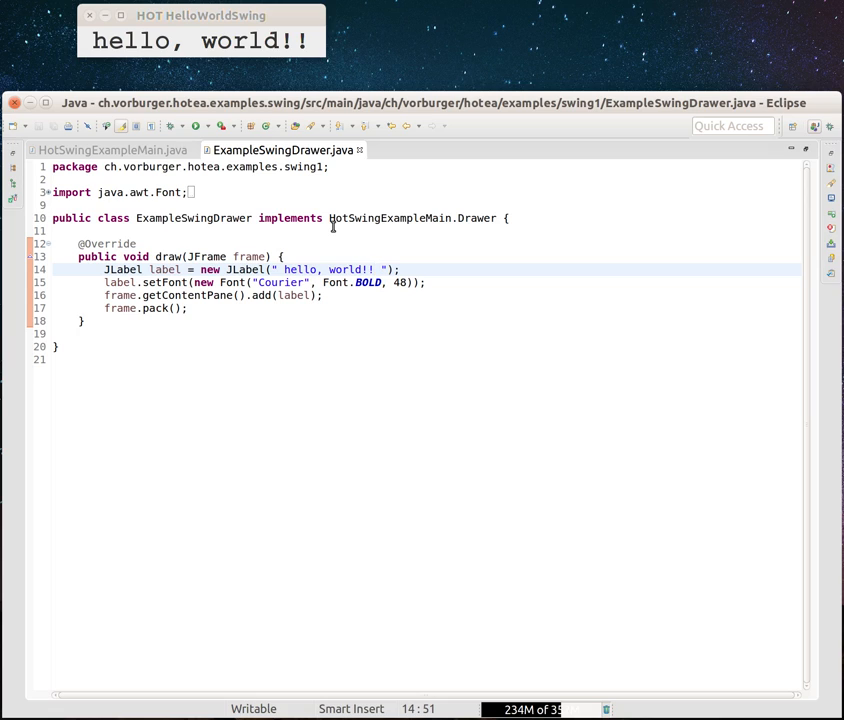
pyautogui.click(376, 268)
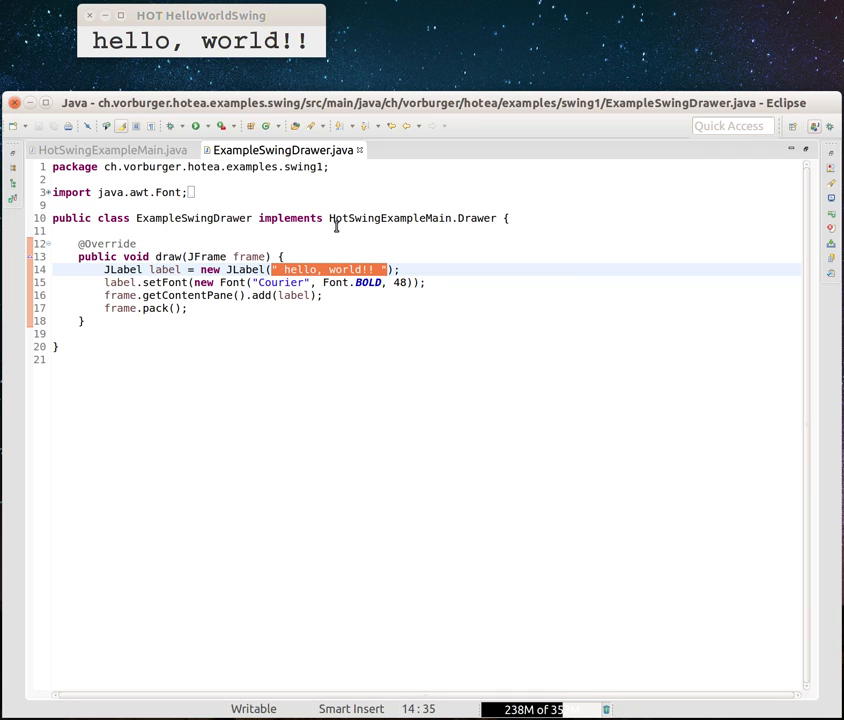
# Step: Extract the selected greeting string into its own method via Refactor > Extract Method
pyautogui.rightClick(330, 268)
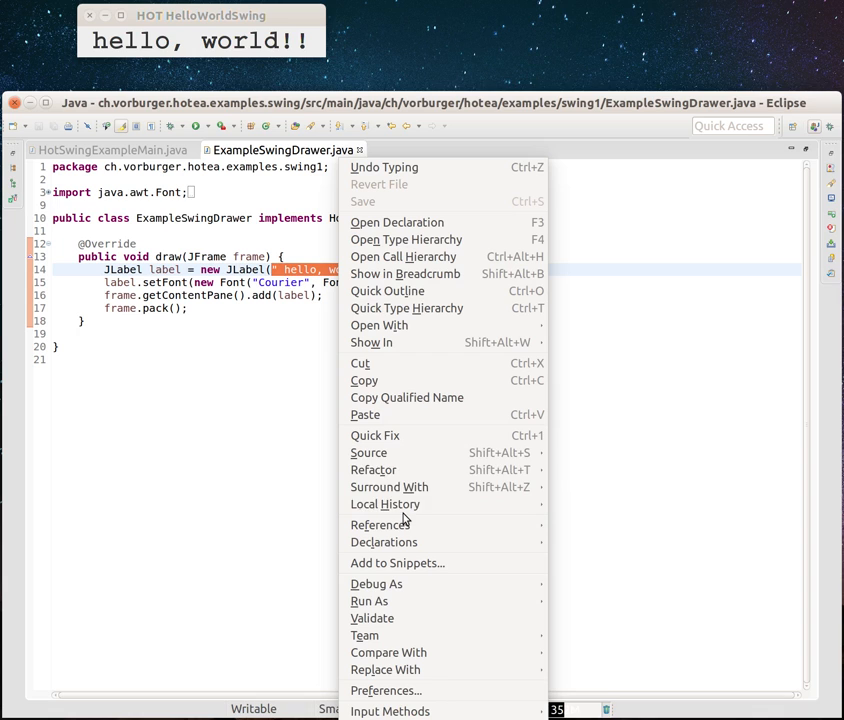
pyautogui.moveTo(372, 470)
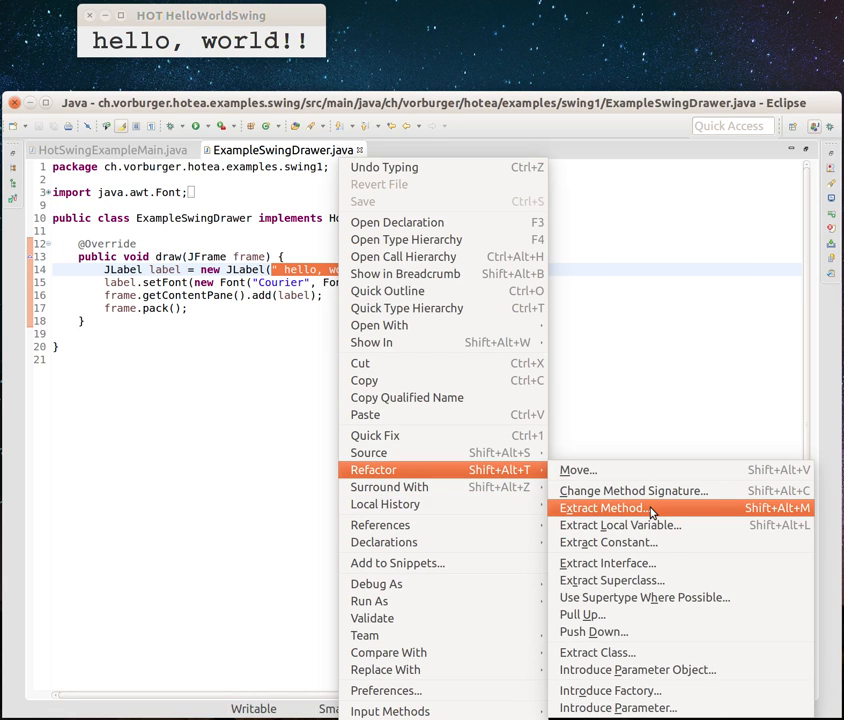
pyautogui.click(600, 508)
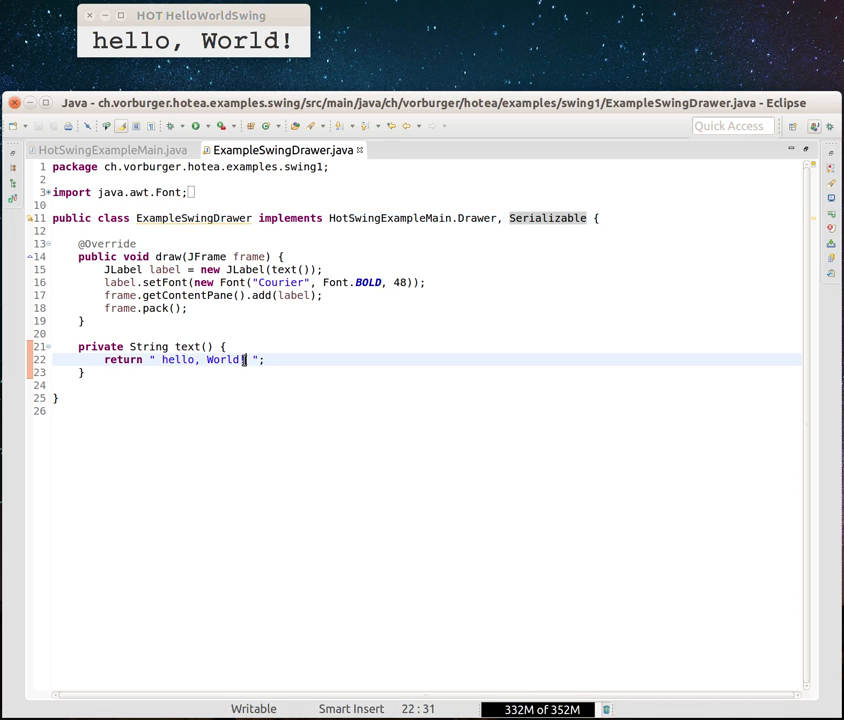
# Step: Restore the exclamation mark so text() returns ' hello, World! '
pyautogui.write('!')
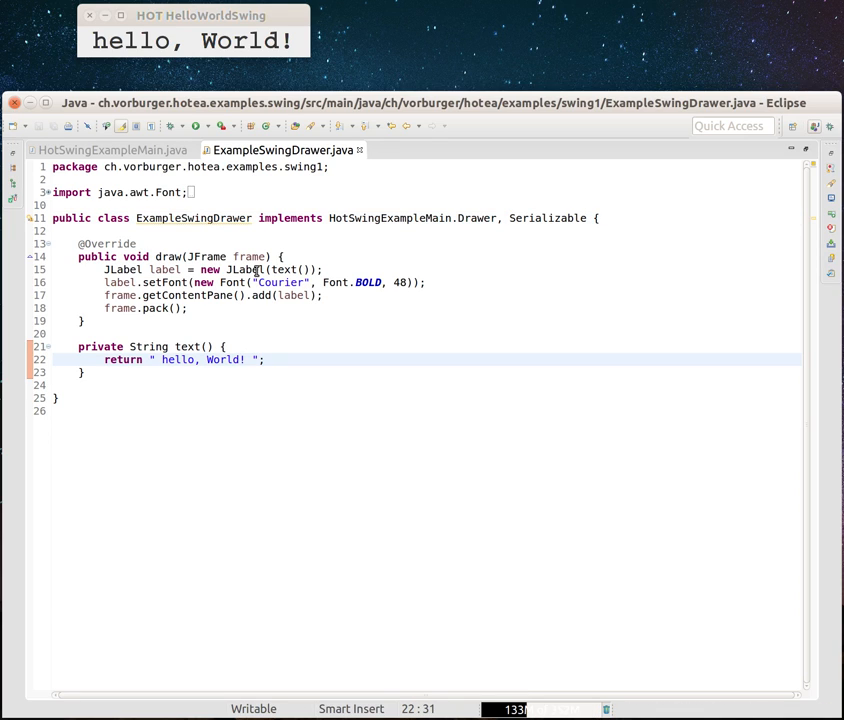
pyautogui.moveTo(120, 244)
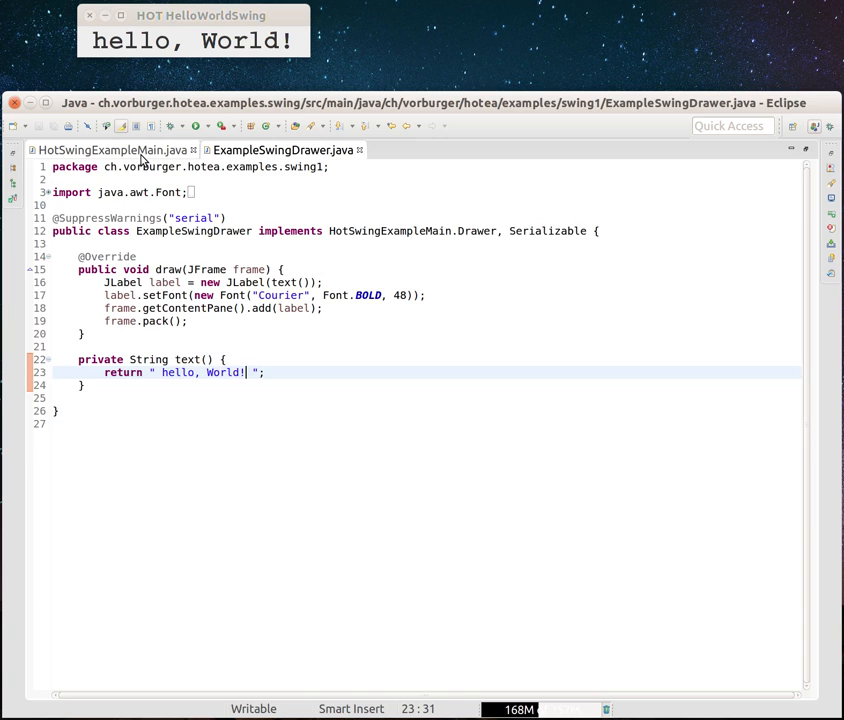
# Step: Save HotSwingExampleMain with the frame title 'HOT HelloWorldSwing...' and return to ExampleSwingDrawer.java
pyautogui.click(110, 150)
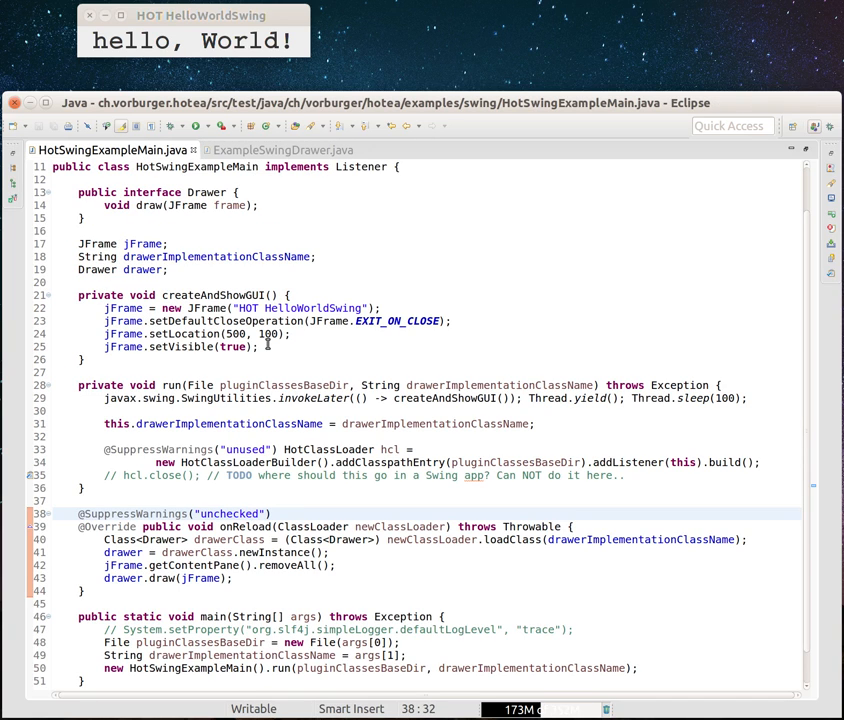
pyautogui.moveTo(376, 320)
pyautogui.write('...')
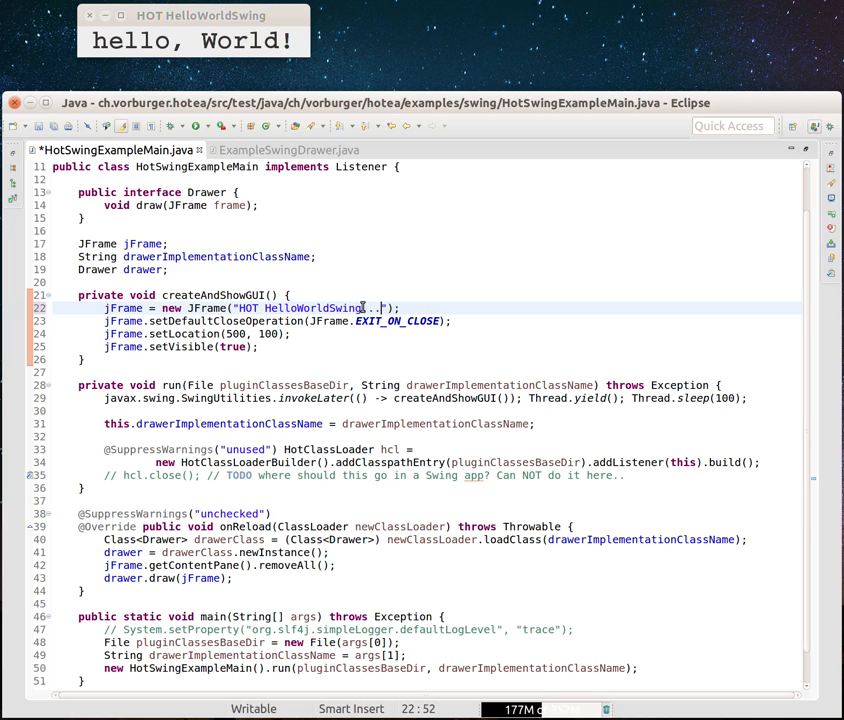
pyautogui.press('ctrl+s')
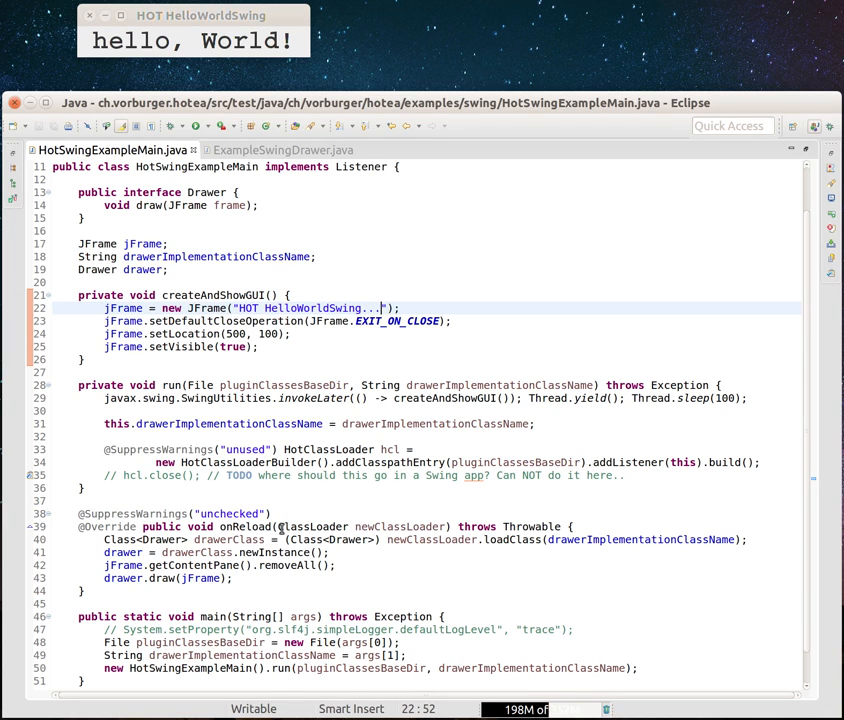
pyautogui.click(284, 150)
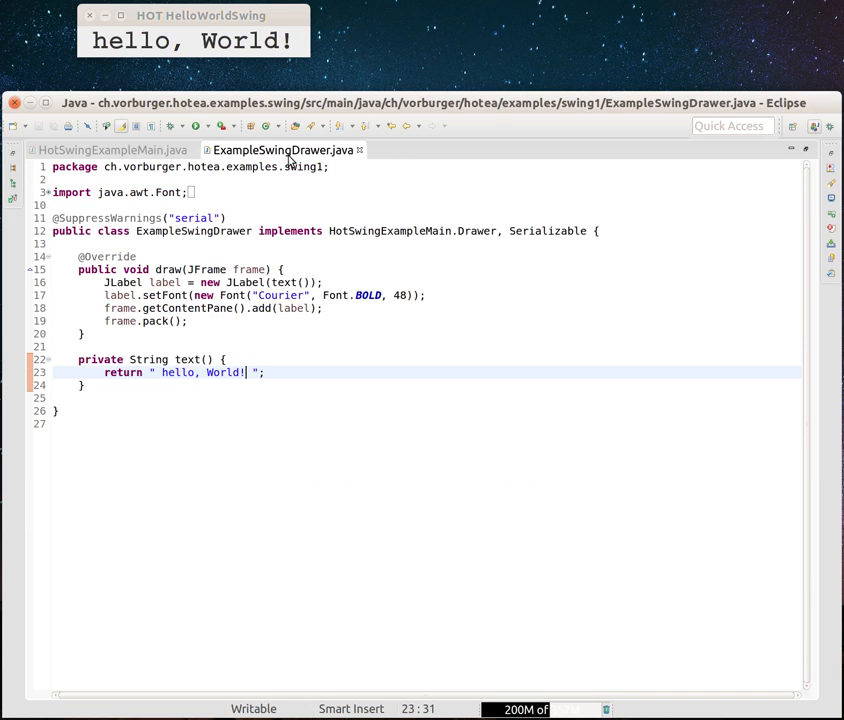
pyautogui.moveTo(110, 150)
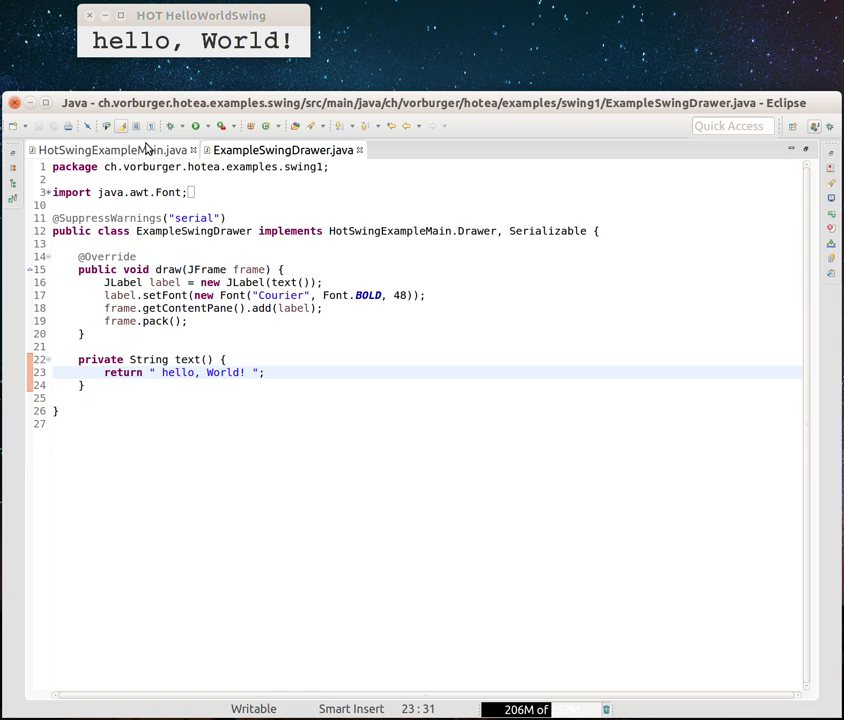
# Step: Bring HotSwingExampleMain.java back into the editor
pyautogui.click(110, 150)
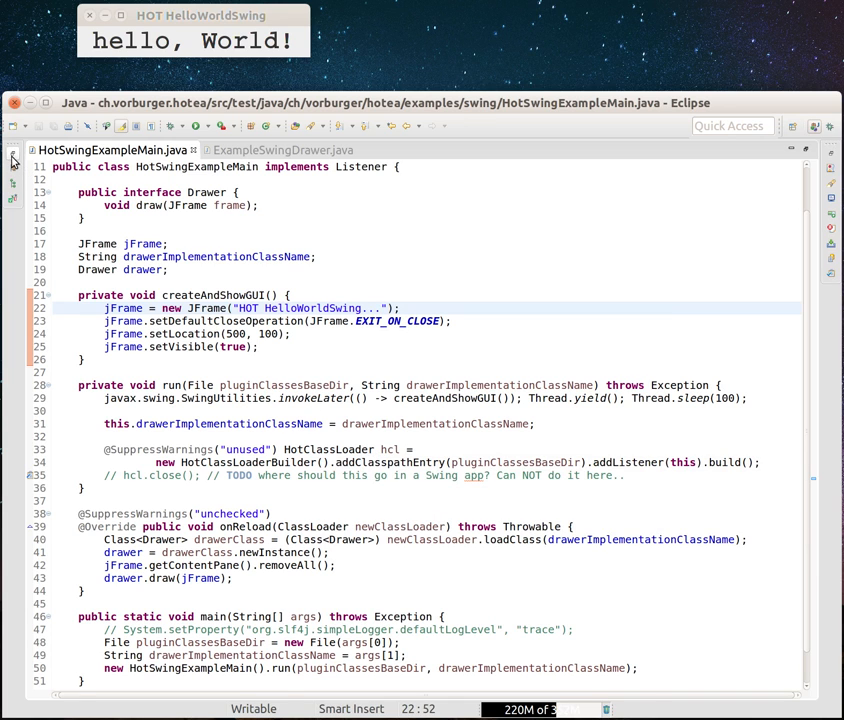
# Step: Restore the Package Explorer and open DirectoryWatcher.java from ch.vorburger.hotea.watchdir
pyautogui.click(14, 176)
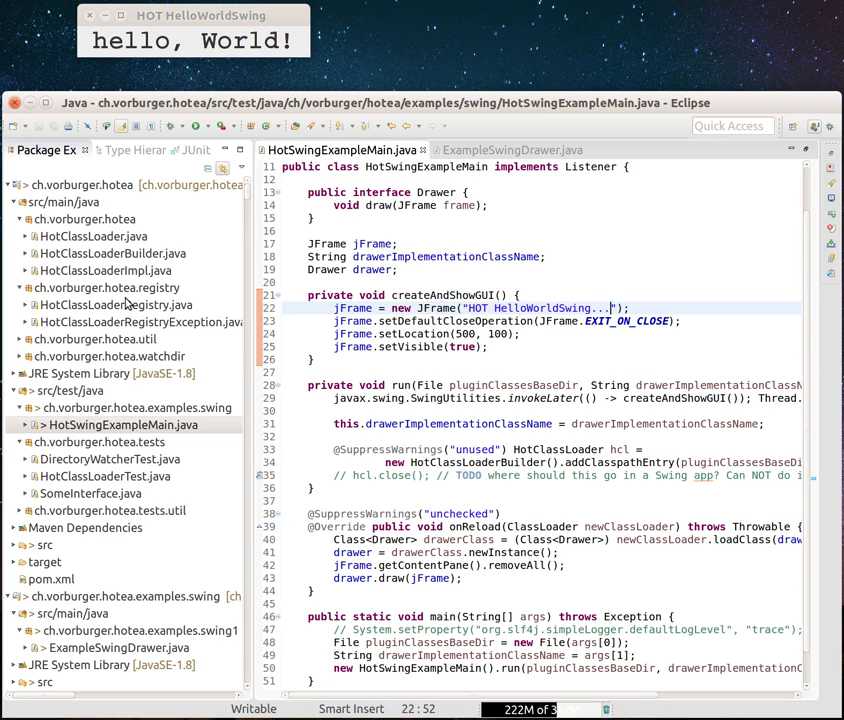
pyautogui.click(108, 356)
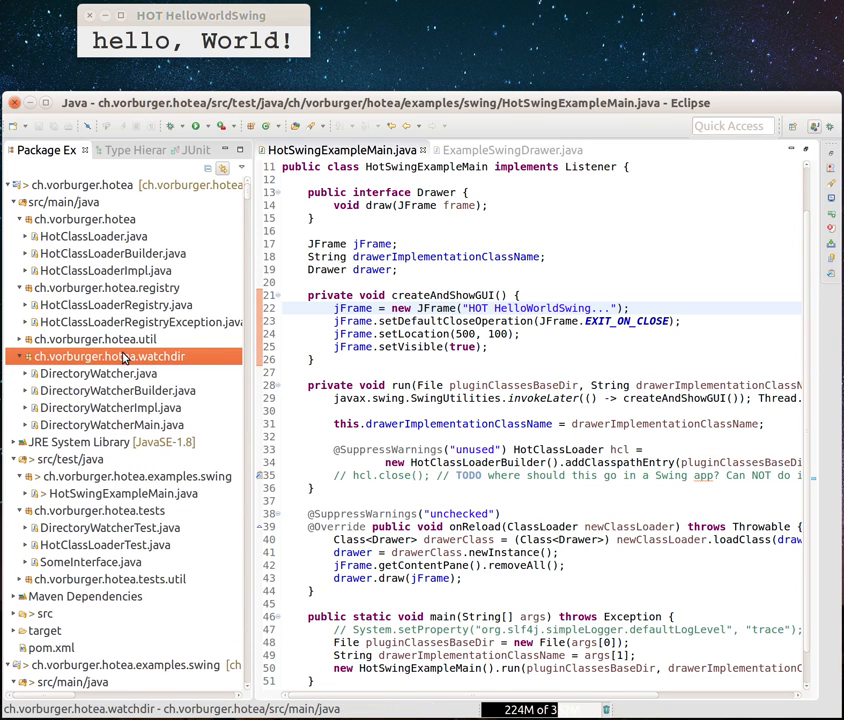
pyautogui.doubleClick(100, 374)
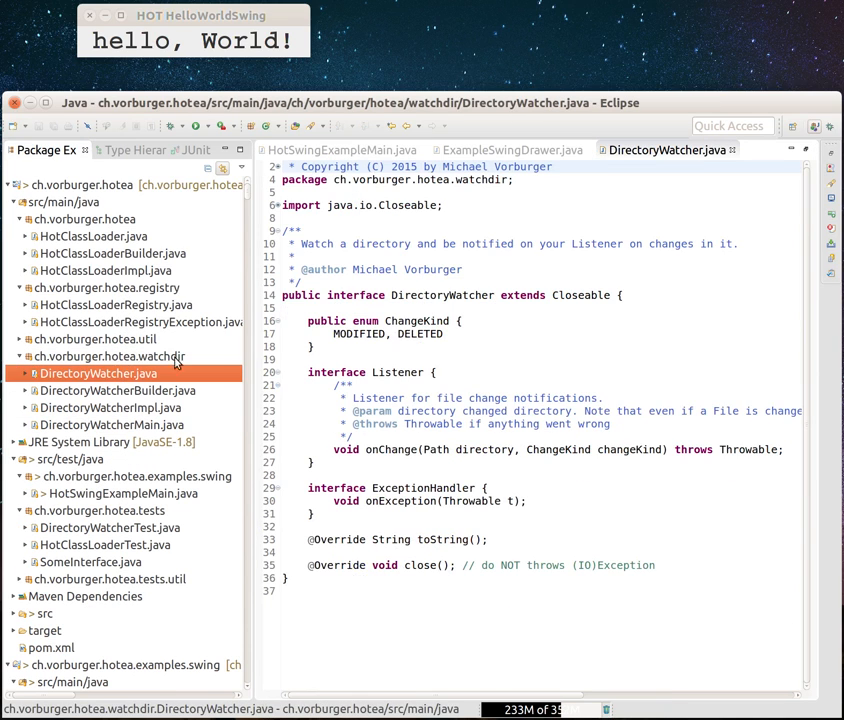